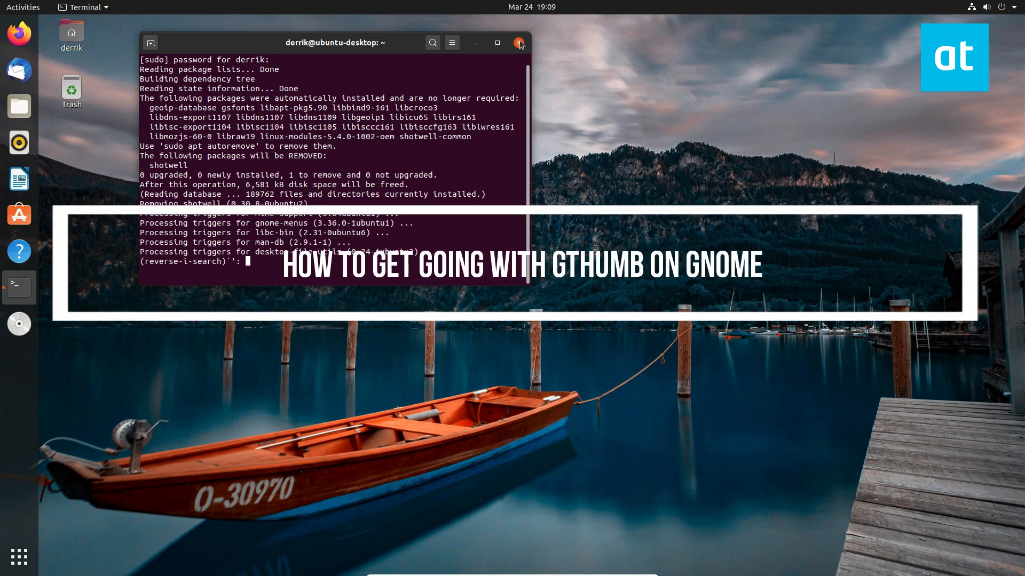
Step: Launch a fresh Terminal from the Activities search by searching 'ter'
left_click(520, 43)
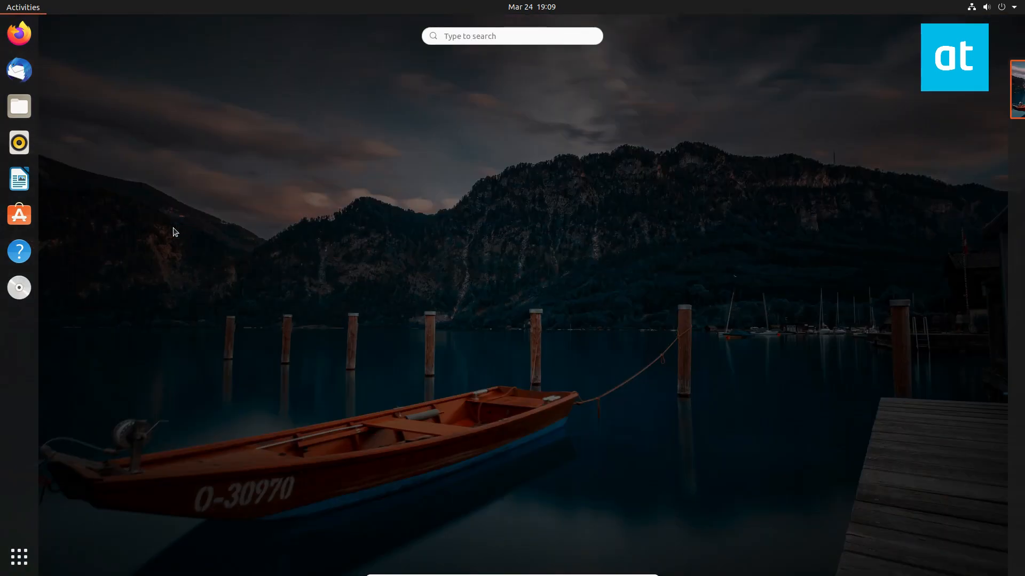
type("ter")
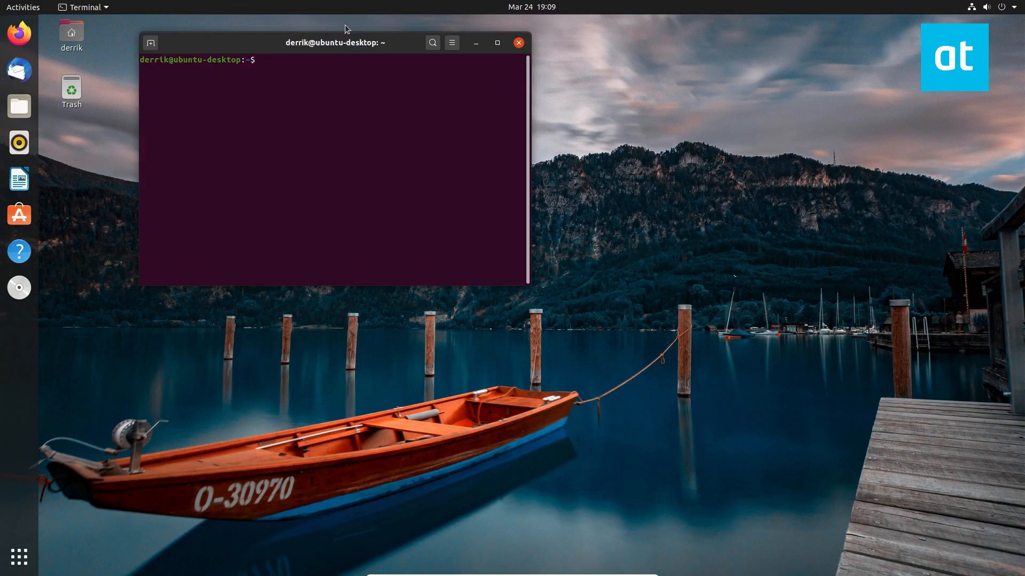
Step: Run 'sudo apt install gthumb -y', correcting the 'isntall' typo after the first attempt fails
left_click_drag(333, 43, 529, 124)
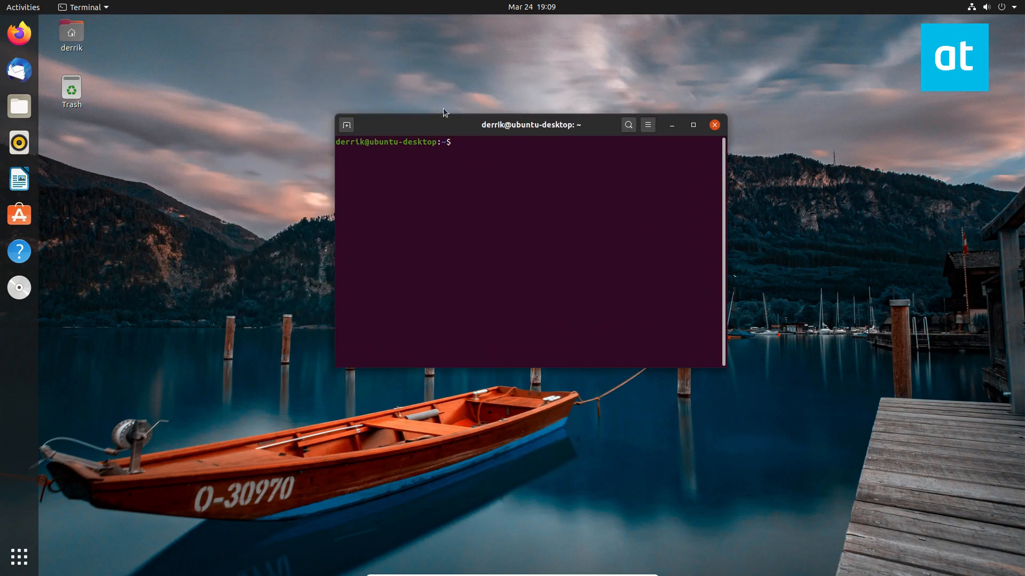
type("sudo apt isntall")
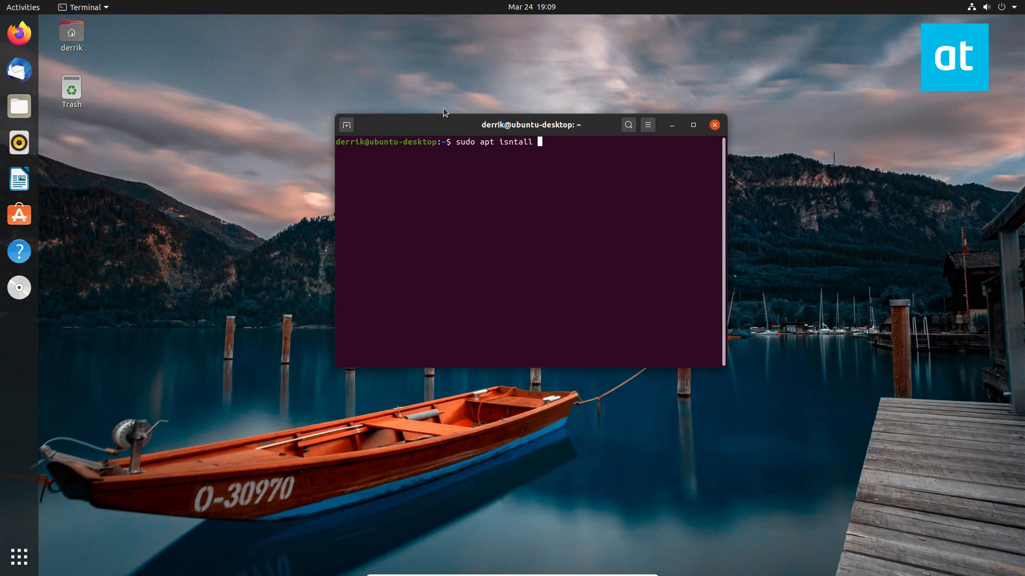
type("gthu")
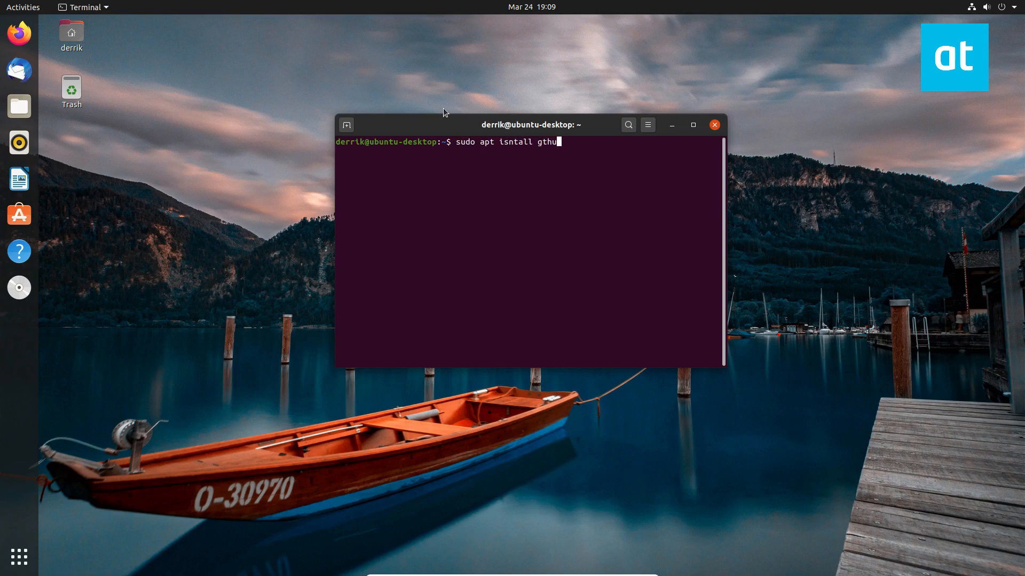
key("Return")
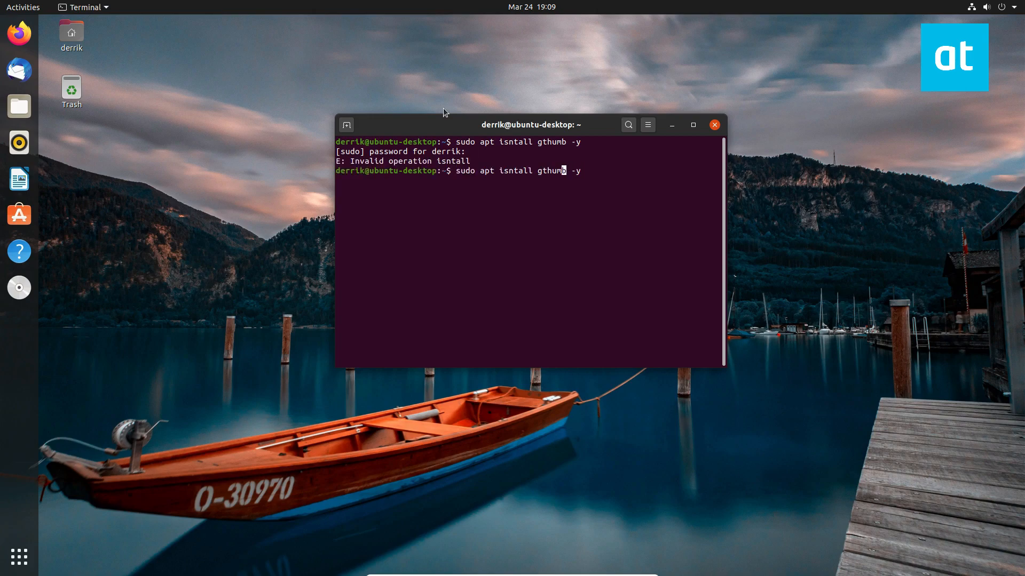
type("install")
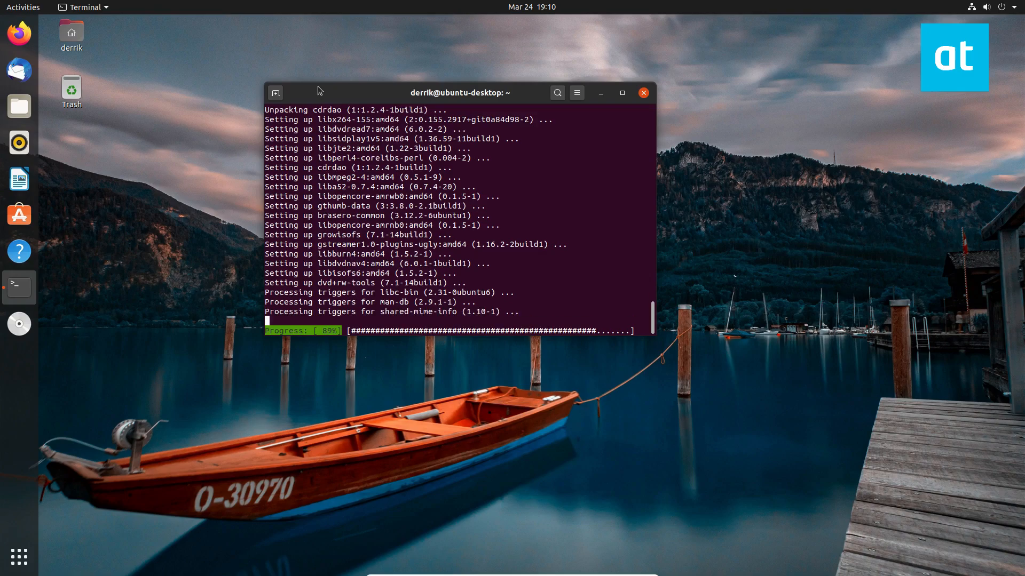
Step: Hide the terminal window after the gThumb installation finishes
left_click_drag(458, 92, 533, 171)
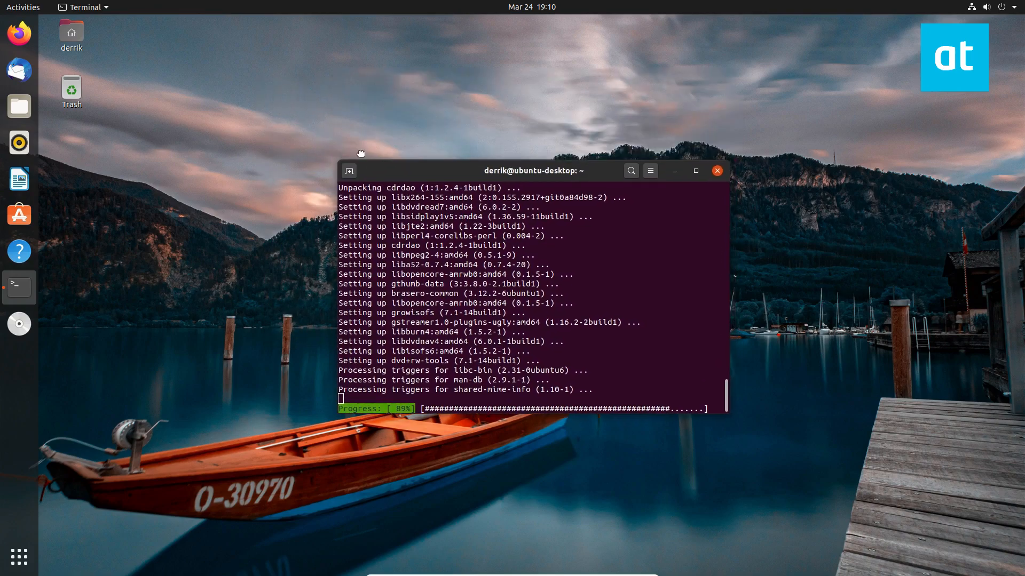
key("ctrl+r")
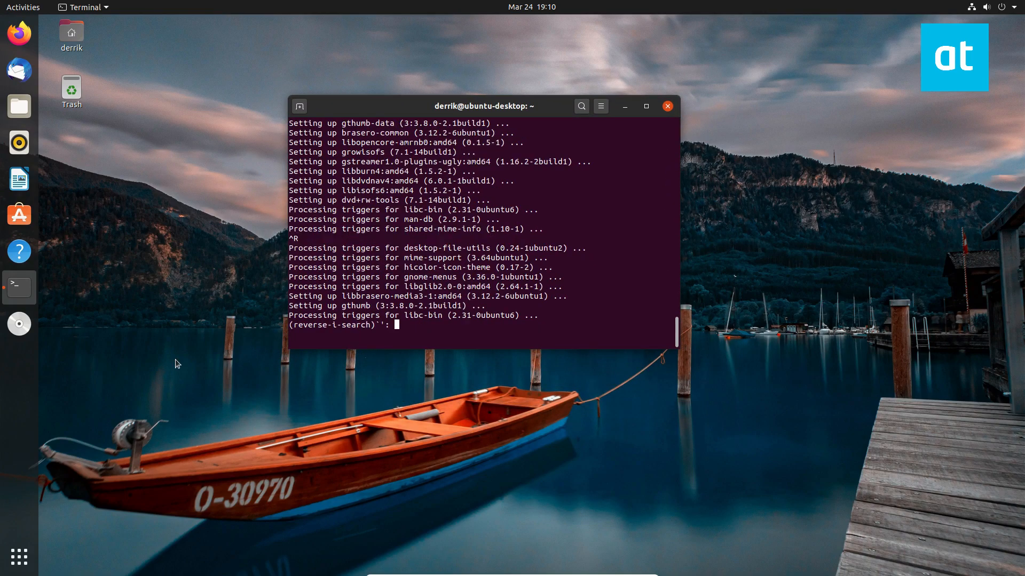
left_click(666, 106)
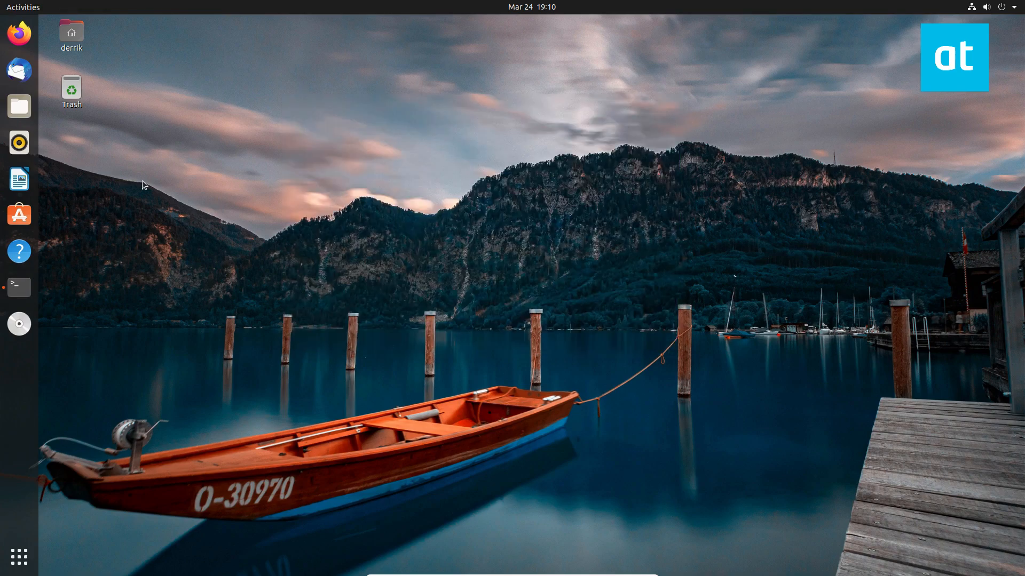
mouse_move(101, 499)
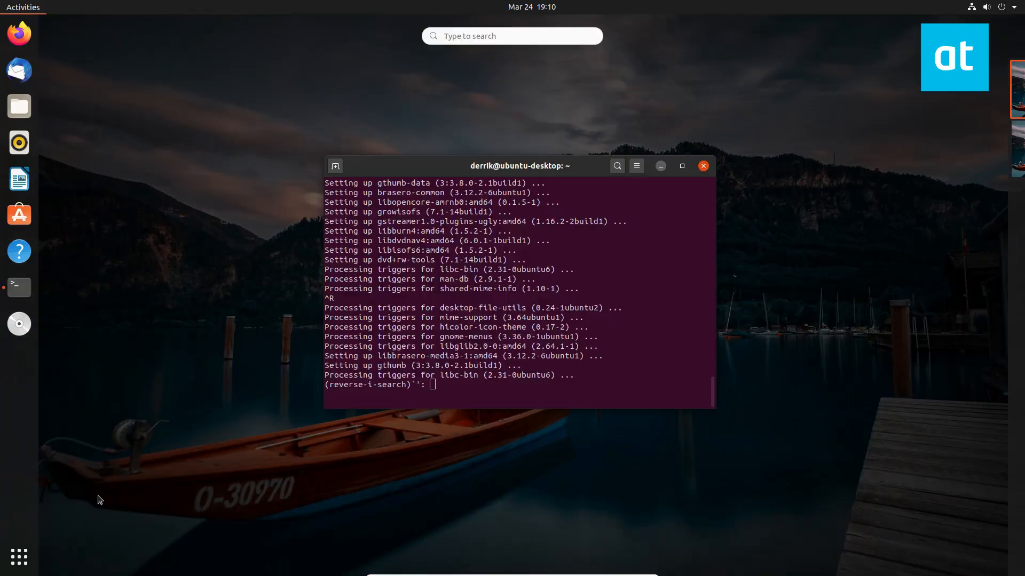
Step: Search 'defa' for Default Applications and choose gThumb as the Photos application
type("defa")
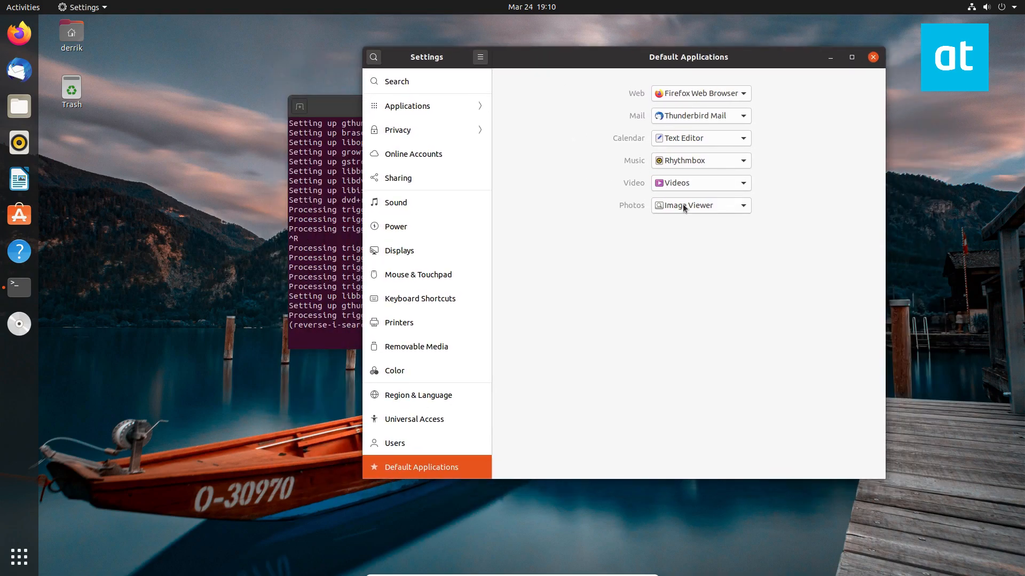
left_click(699, 204)
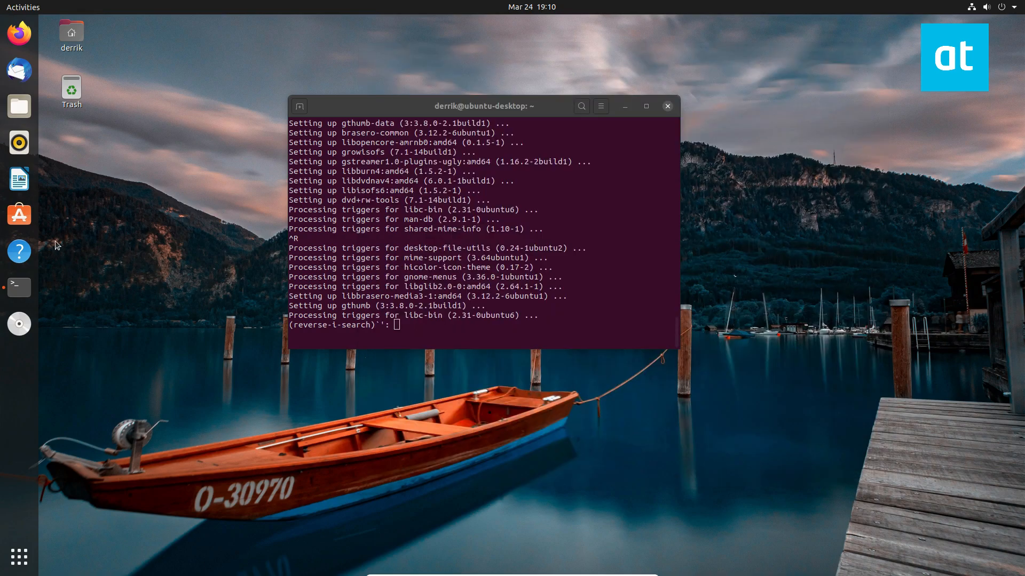
Step: From Files, open the forest photo in the Downloads folder with gThumb
left_click(18, 106)
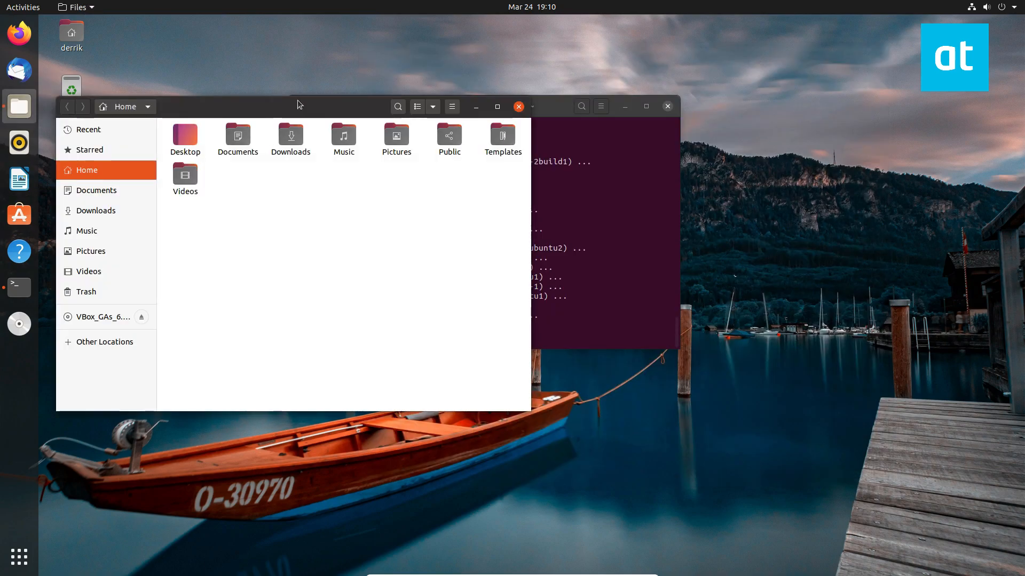
mouse_move(291, 115)
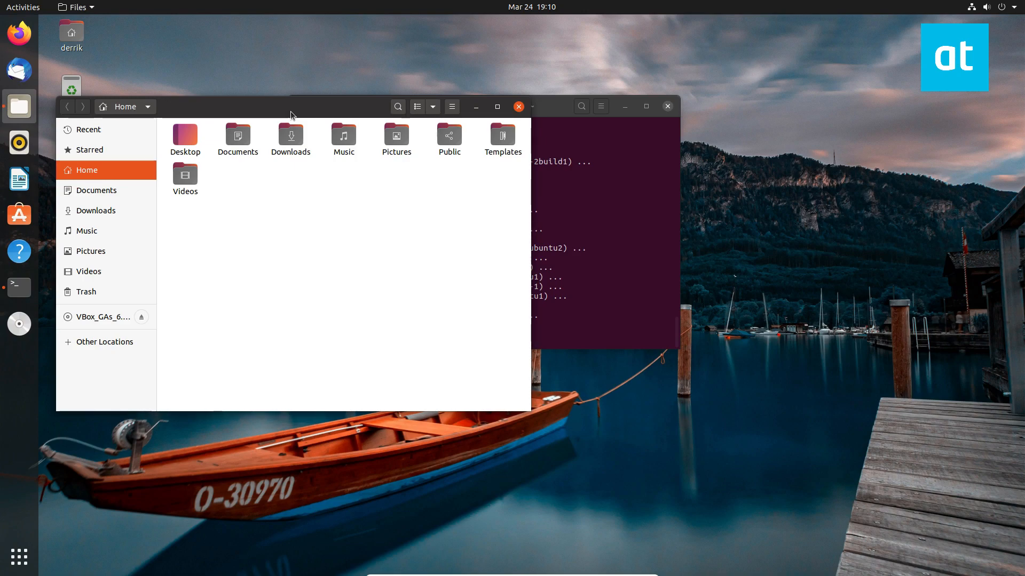
mouse_move(242, 101)
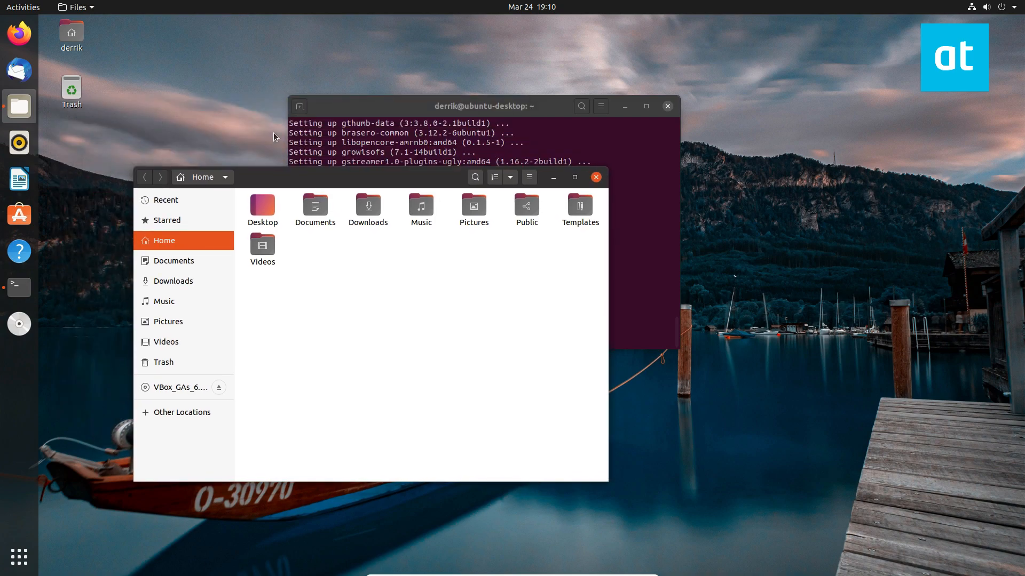
mouse_move(262, 255)
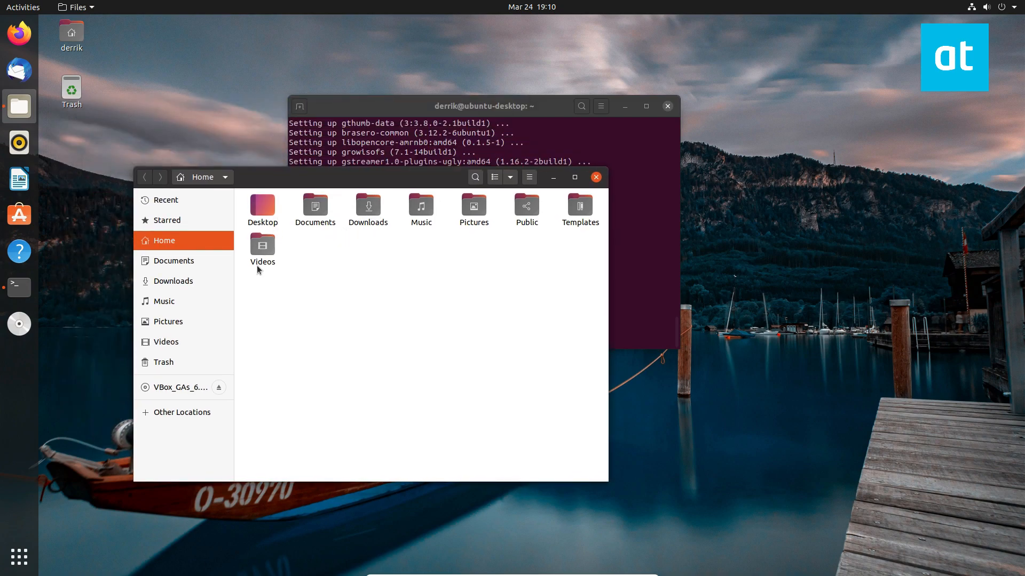
mouse_move(182, 301)
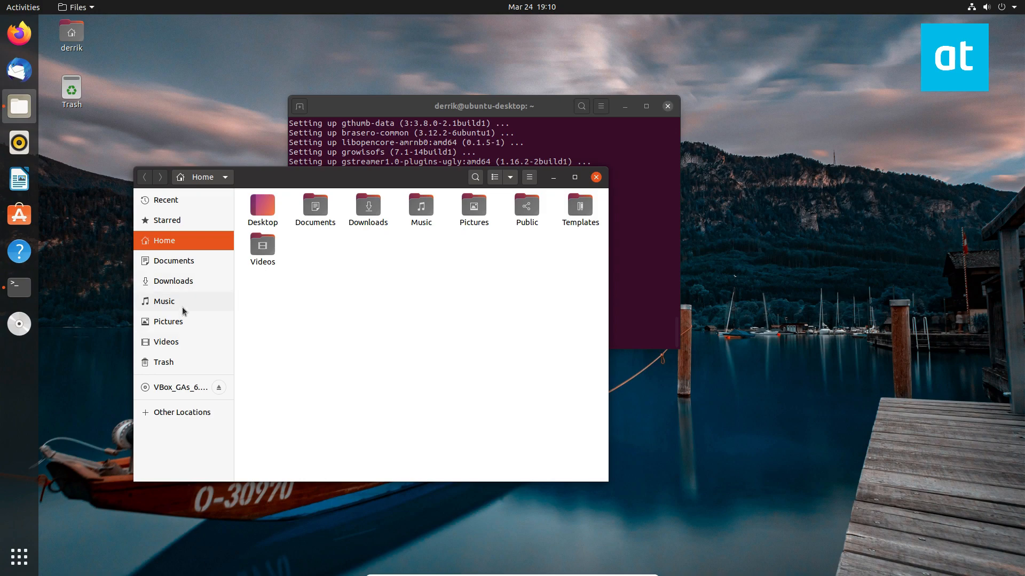
mouse_move(261, 275)
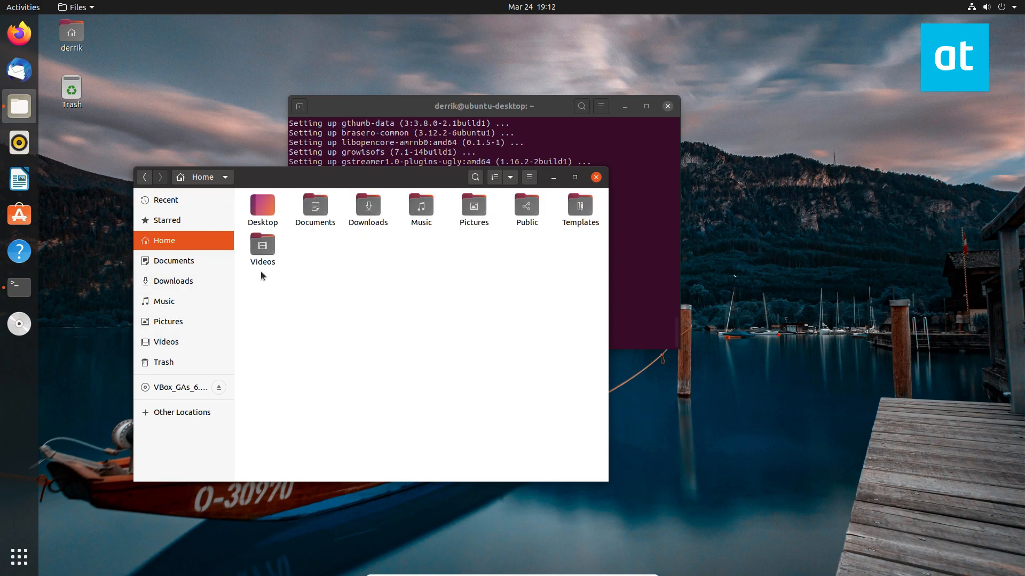
left_click(173, 280)
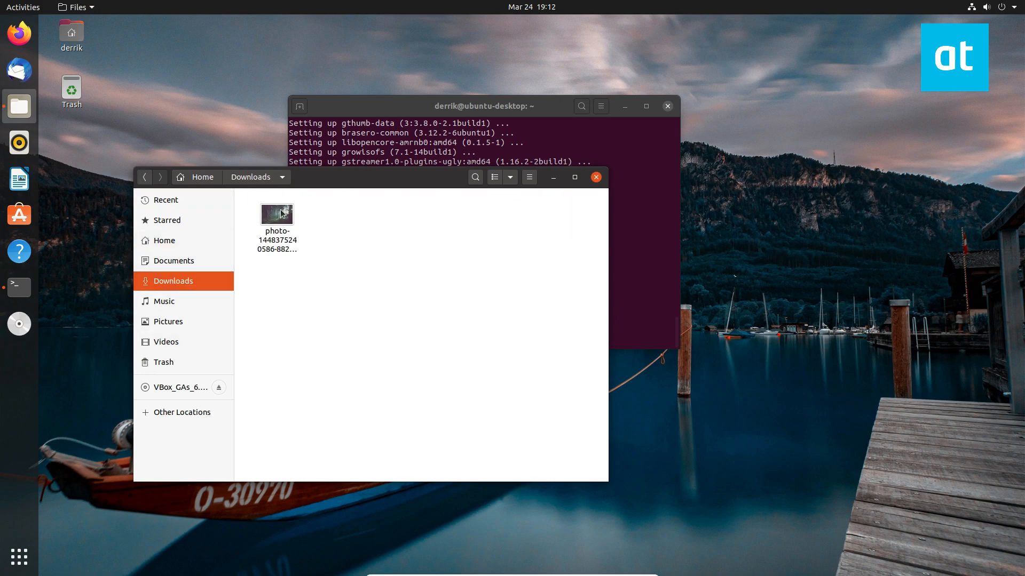
left_click(276, 215)
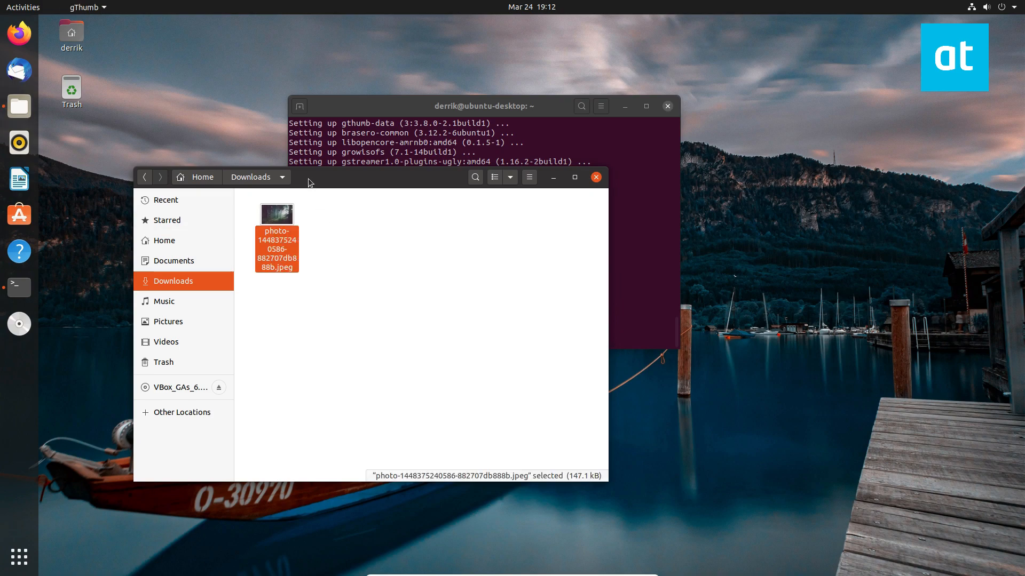
double_click(275, 214)
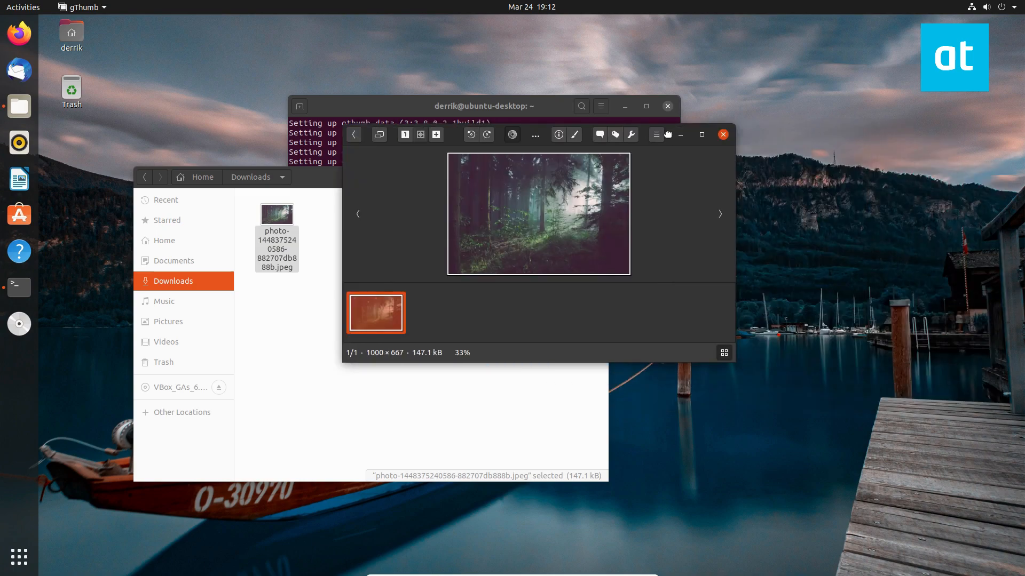